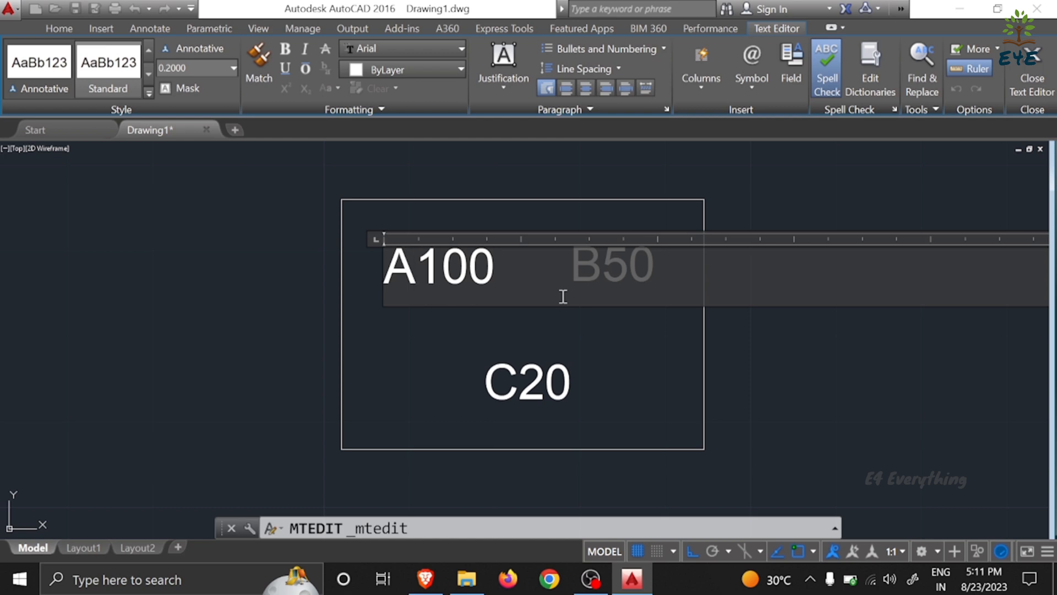
- Add ^ before 100 in the A100 label and stack it as a subscript
{"action": "type", "text": "^"}
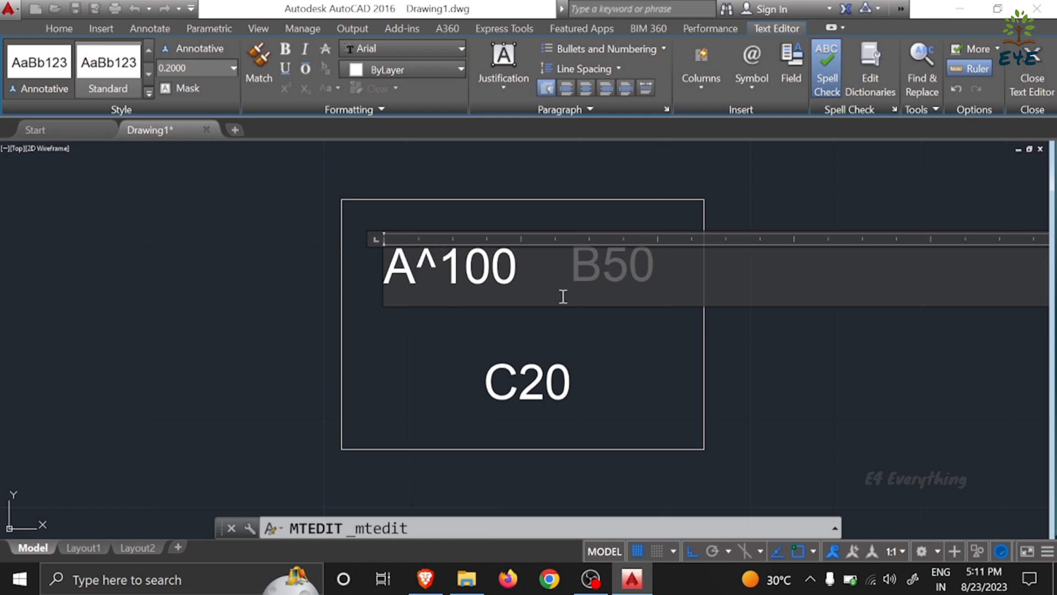
{"action": "mouse_move", "coordinate": [411, 378]}
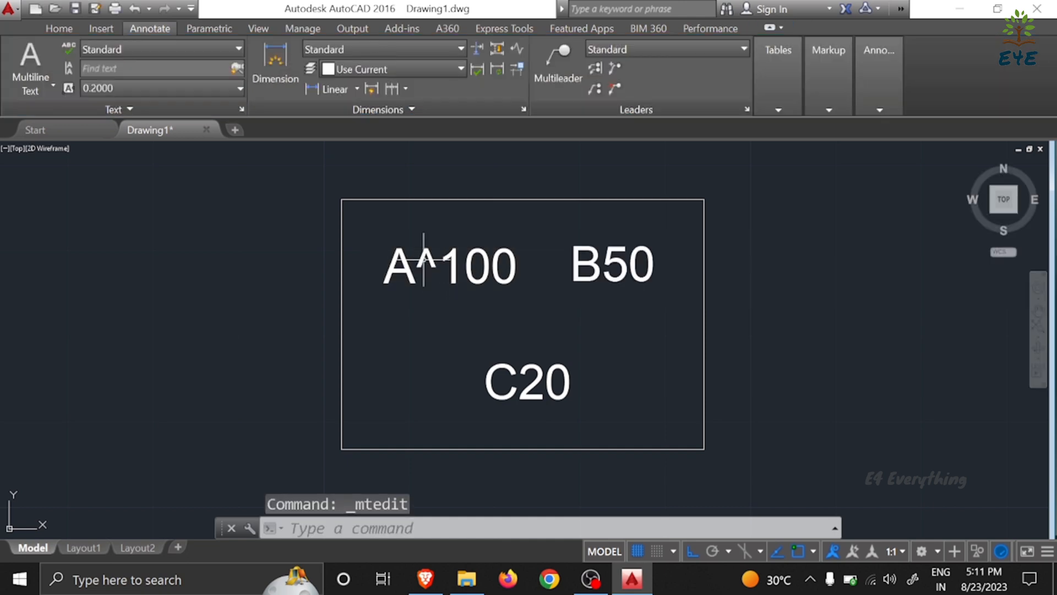
{"action": "double_click", "coordinate": [448, 265]}
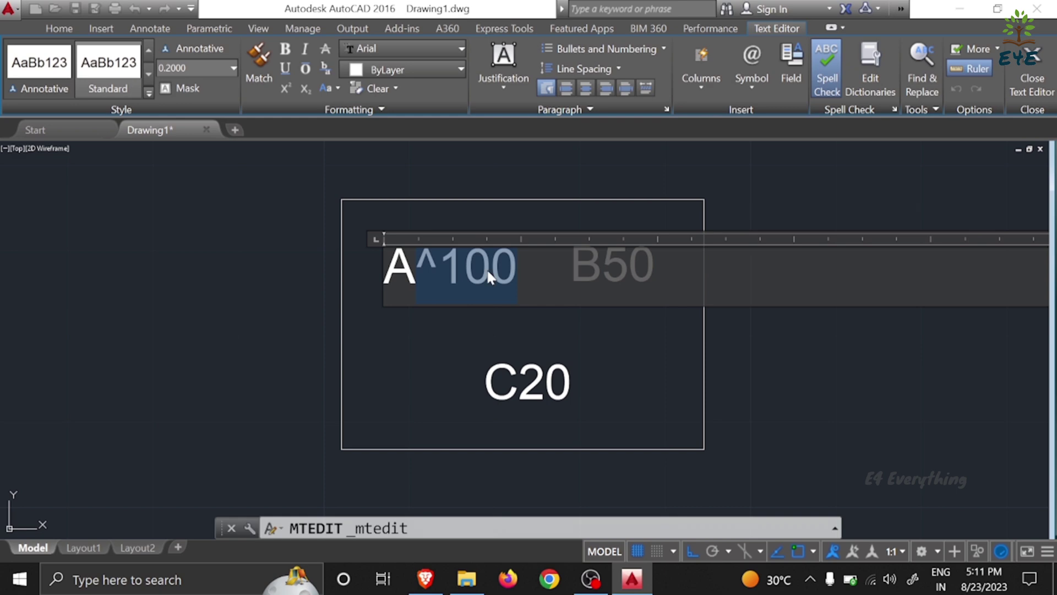
{"action": "right_click", "coordinate": [465, 277]}
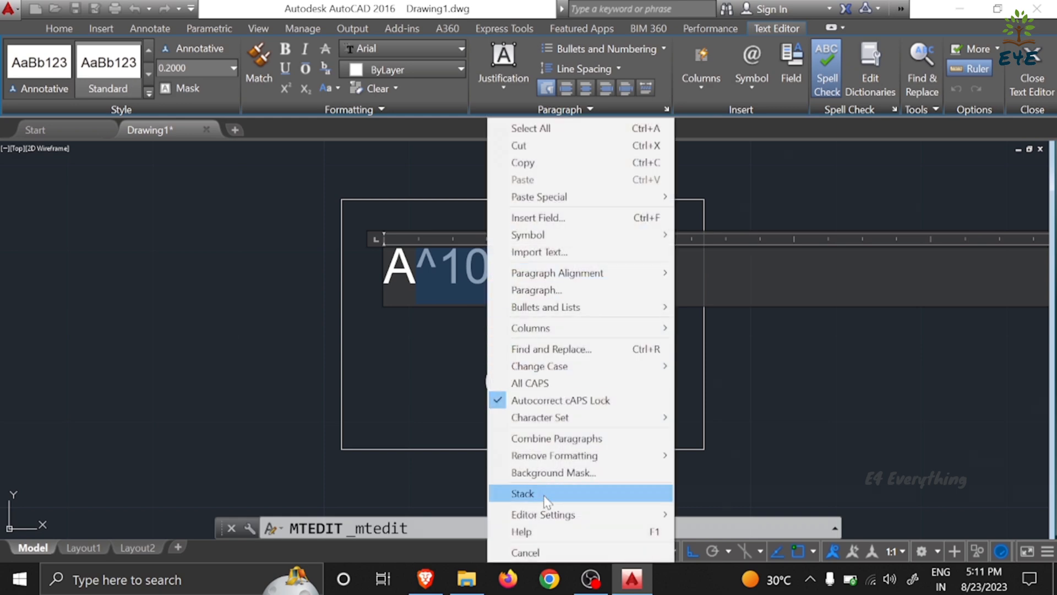
{"action": "left_click", "coordinate": [523, 493]}
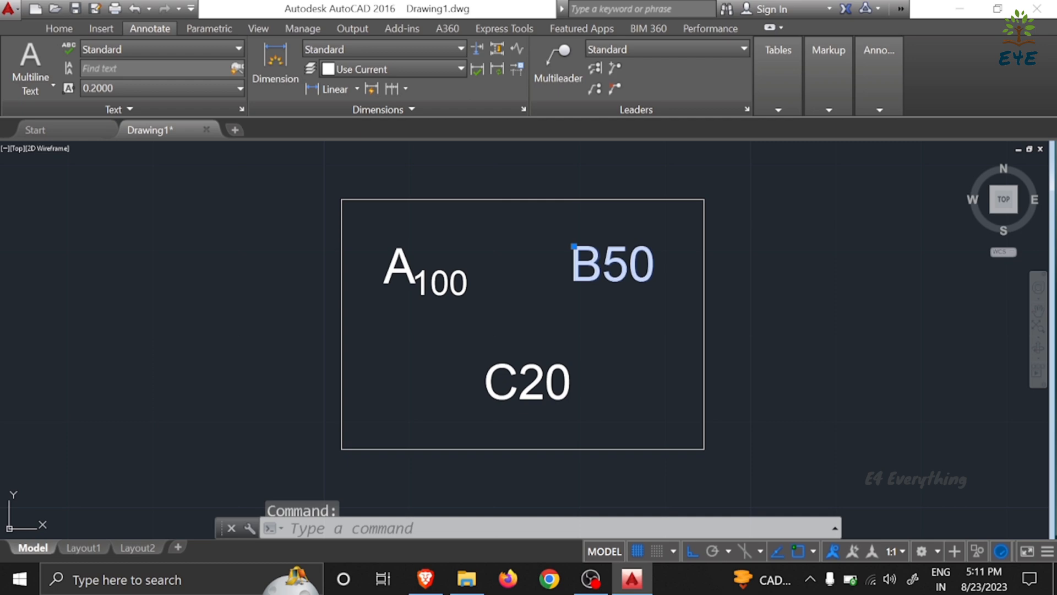
- Stack 50^ in the B50 label so 50 becomes a superscript
{"action": "double_click", "coordinate": [610, 263]}
{"action": "type", "text": "^"}
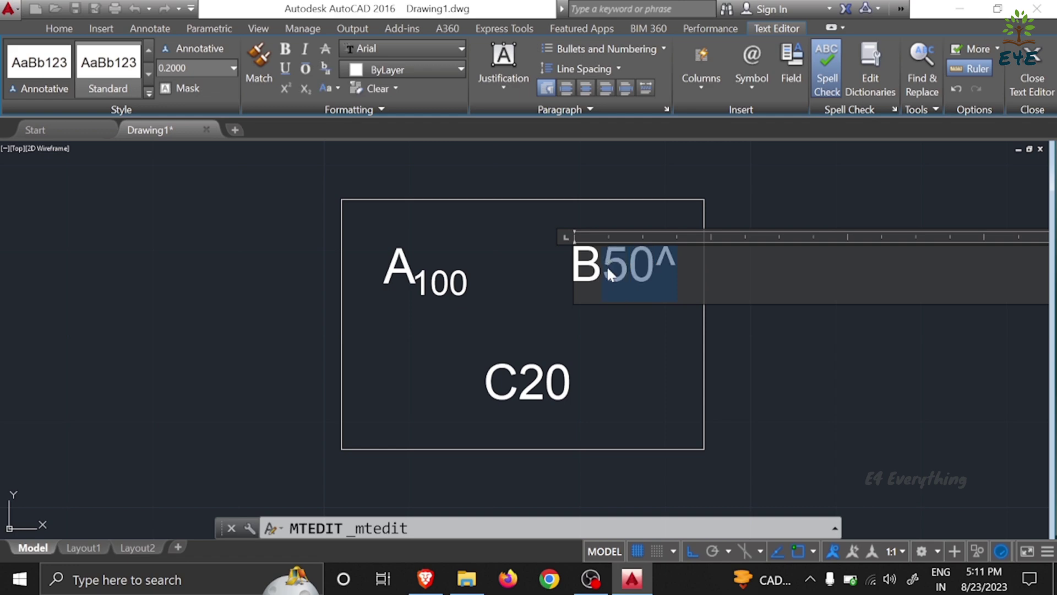
{"action": "right_click", "coordinate": [607, 275]}
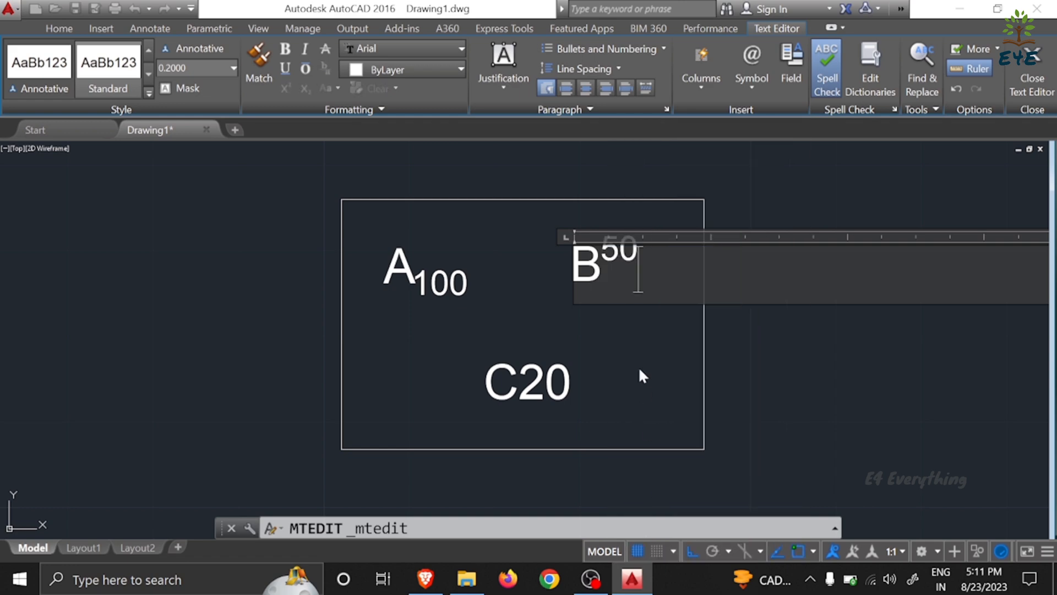
{"action": "left_click", "coordinate": [526, 383]}
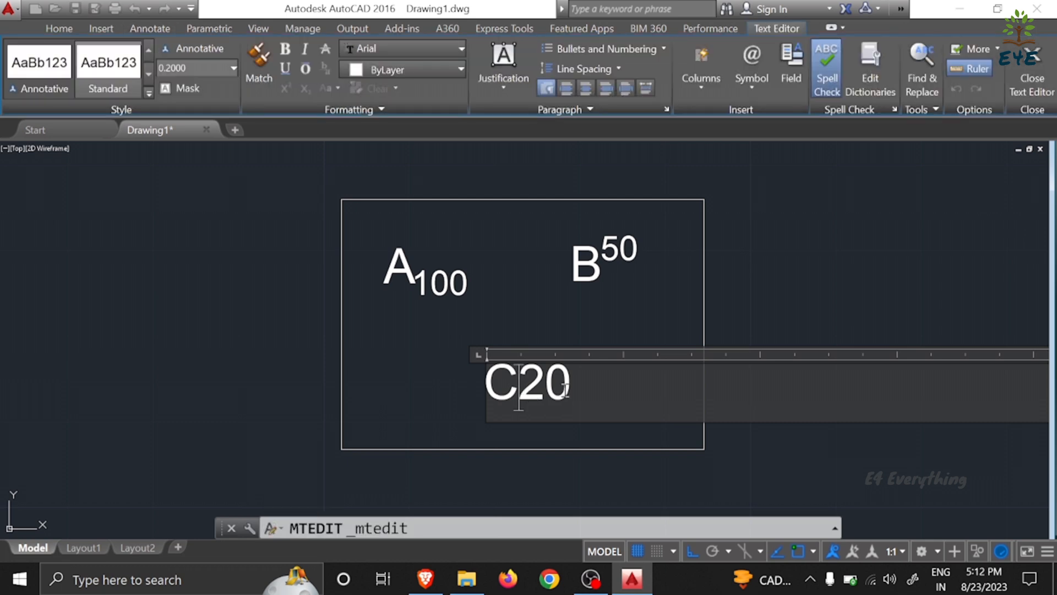
- Insert 1/ before 20 in the C label and stack 1/20 as a fraction
{"action": "type", "text": "1"}
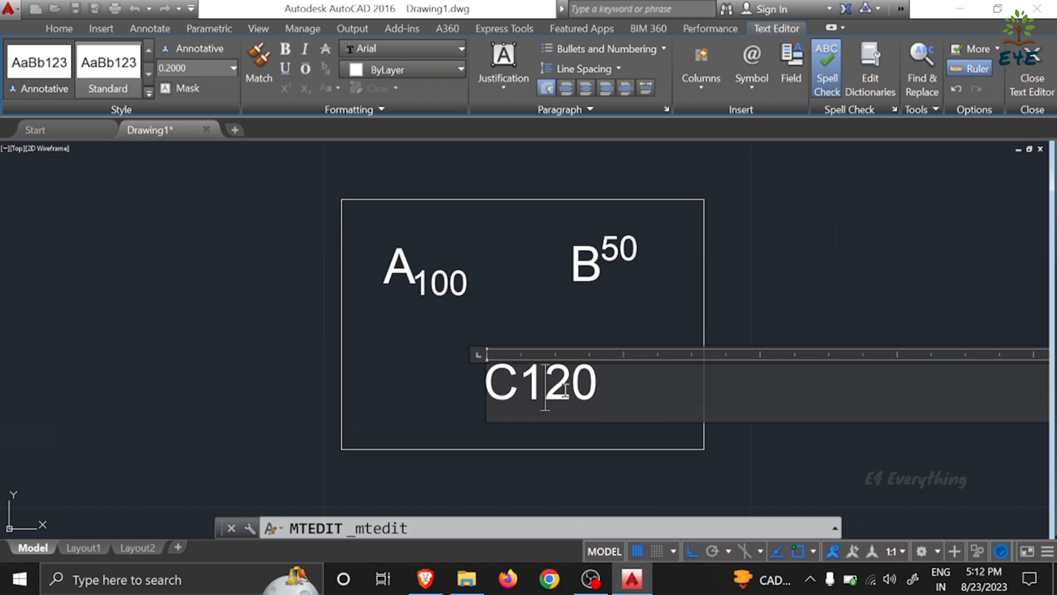
{"action": "type", "text": "/"}
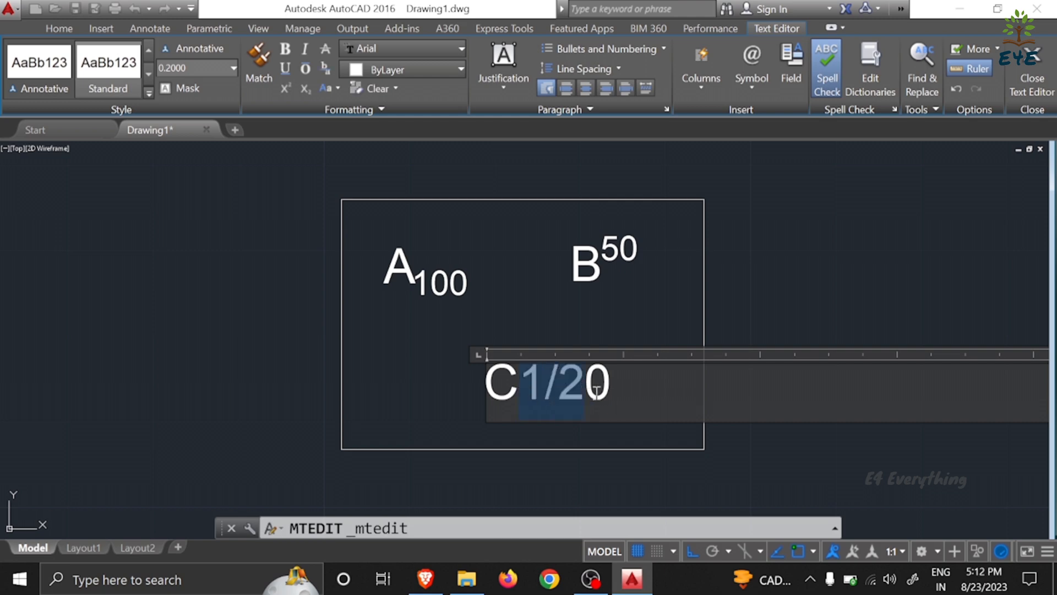
{"action": "right_click", "coordinate": [547, 390]}
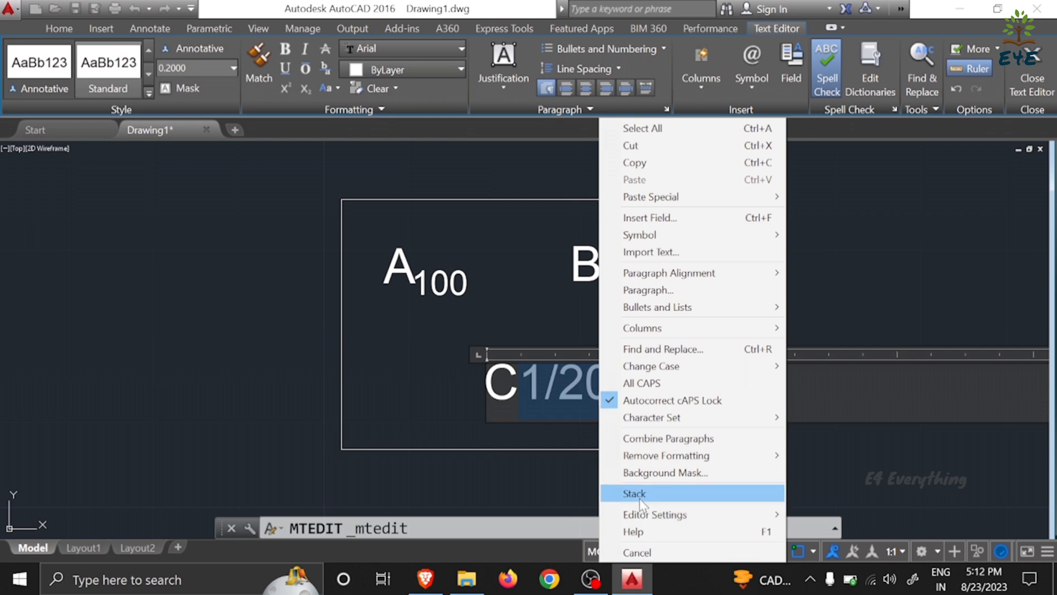
{"action": "left_click", "coordinate": [634, 493]}
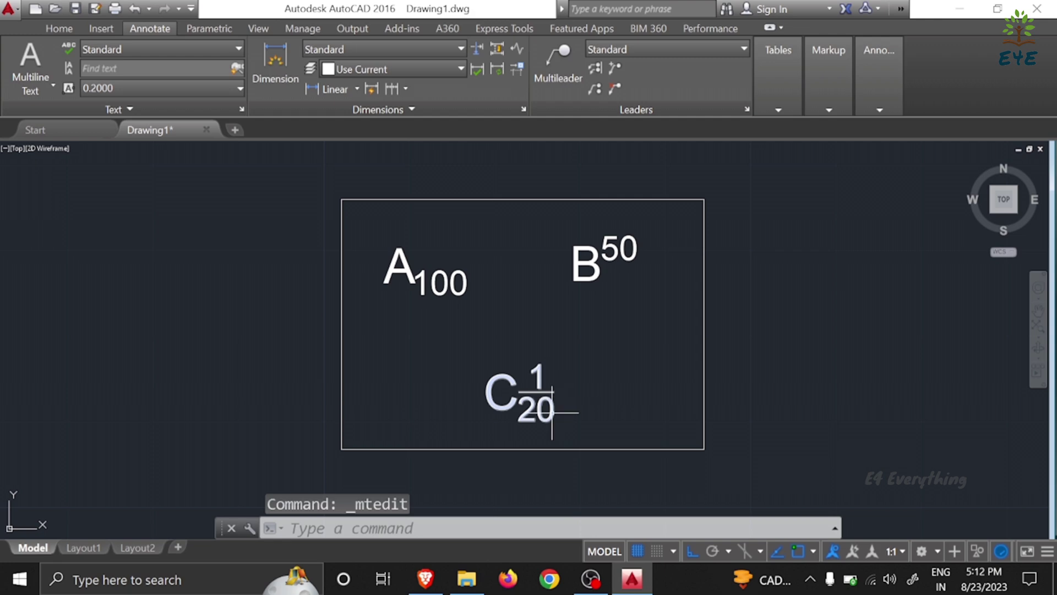
- Change the C label's stacked fraction to Upper 2 and Lower 5 via Stack Properties
{"action": "double_click", "coordinate": [519, 394]}
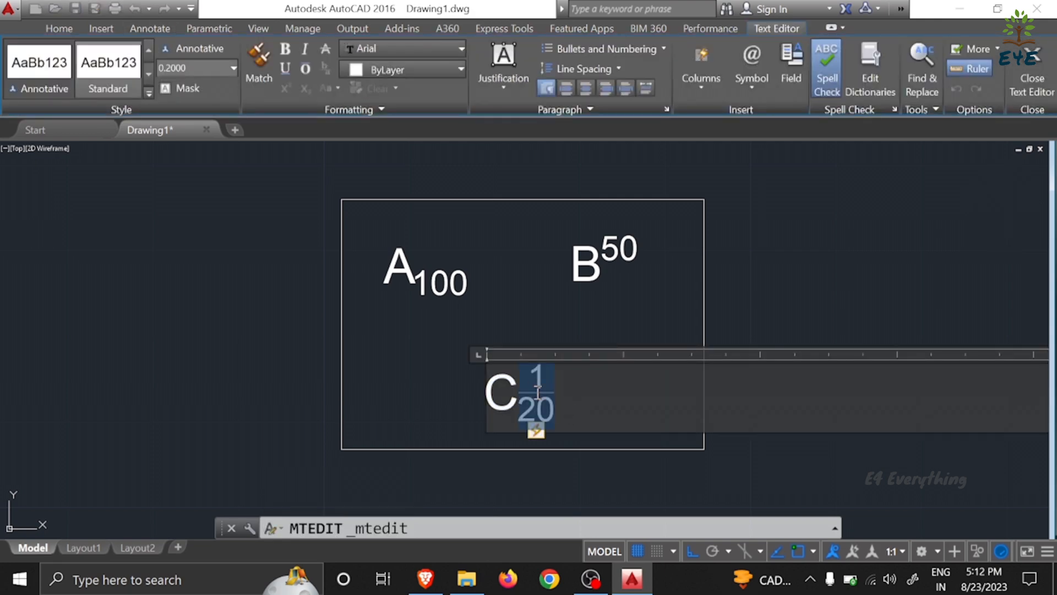
{"action": "right_click", "coordinate": [535, 394]}
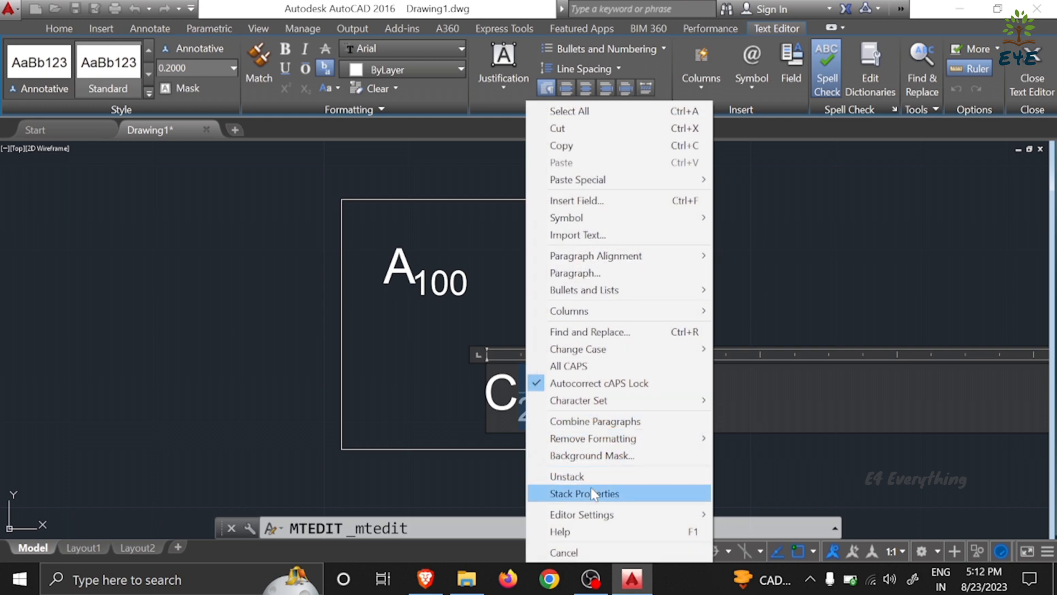
{"action": "left_click", "coordinate": [584, 493]}
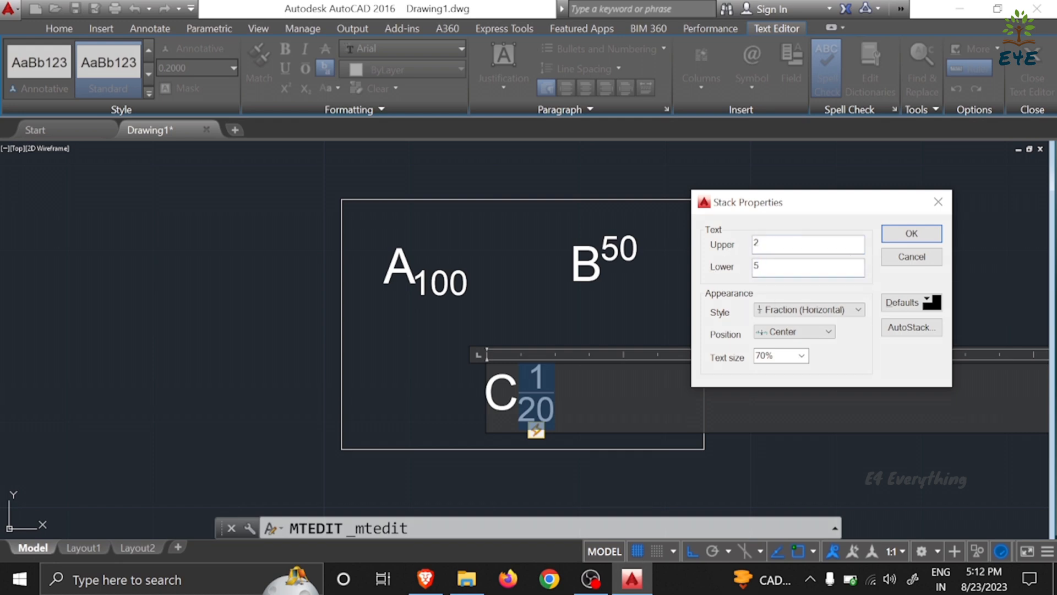
{"action": "left_click", "coordinate": [911, 233]}
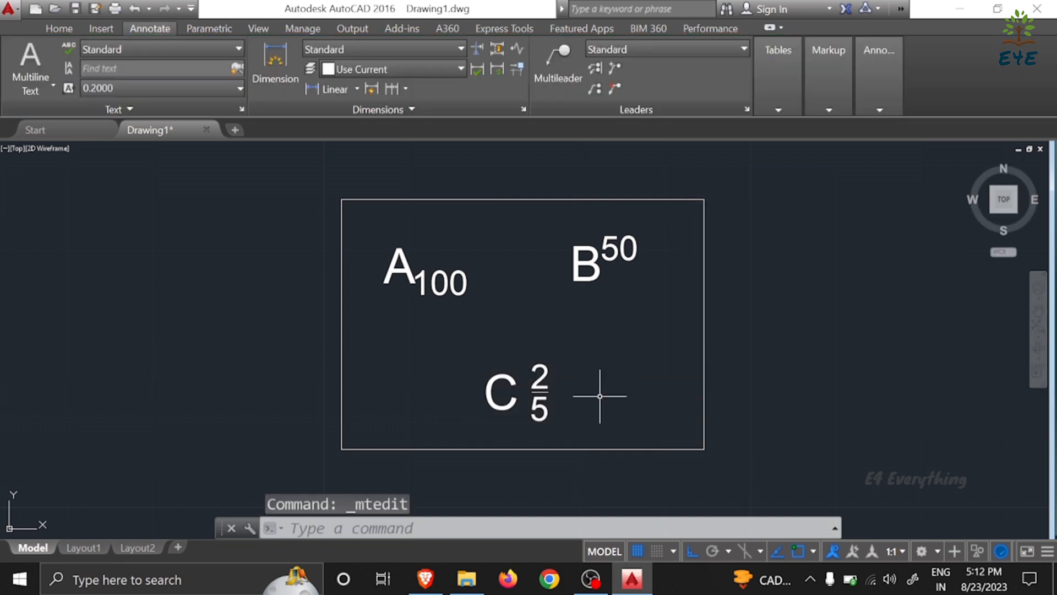